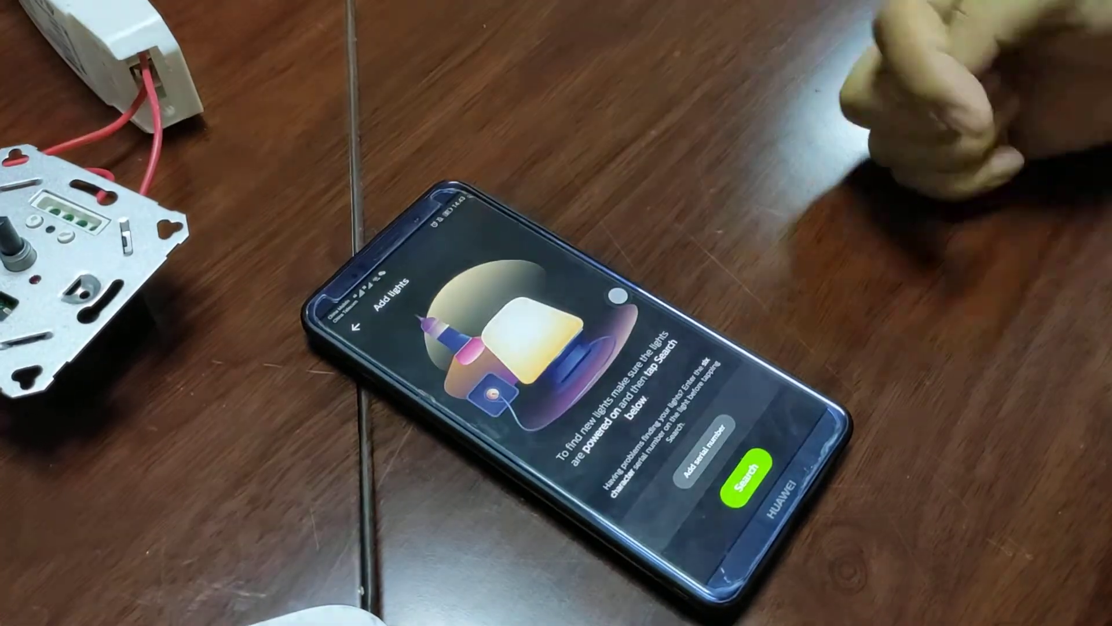
Search for new lights until Dimmable light 2 is found, then return to settings
left_click(749, 468)
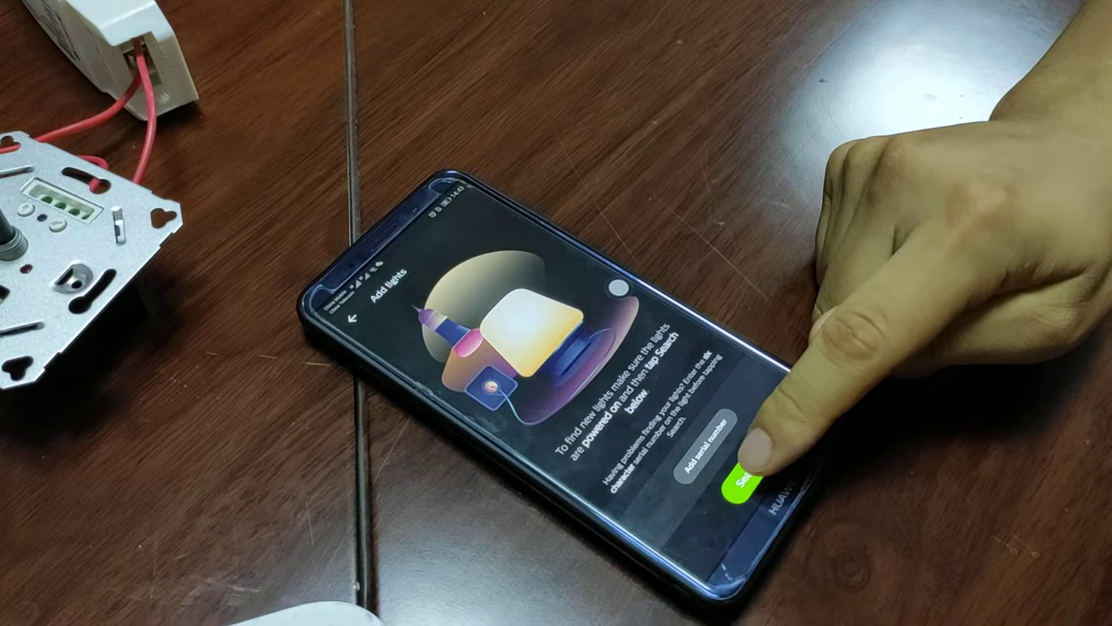
left_click(745, 486)
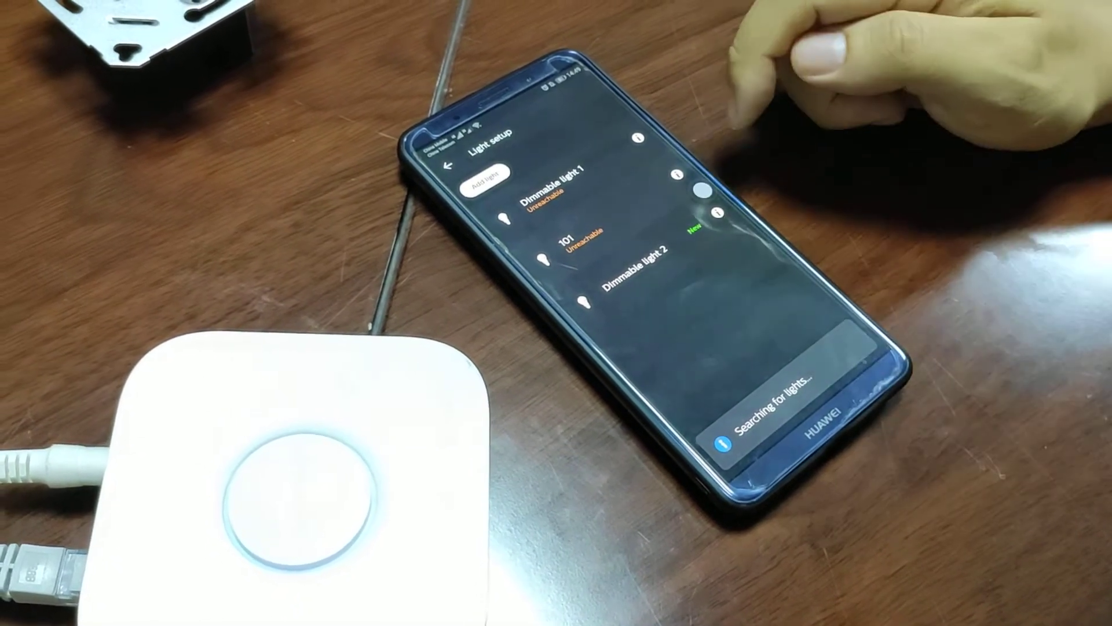
left_click(454, 165)
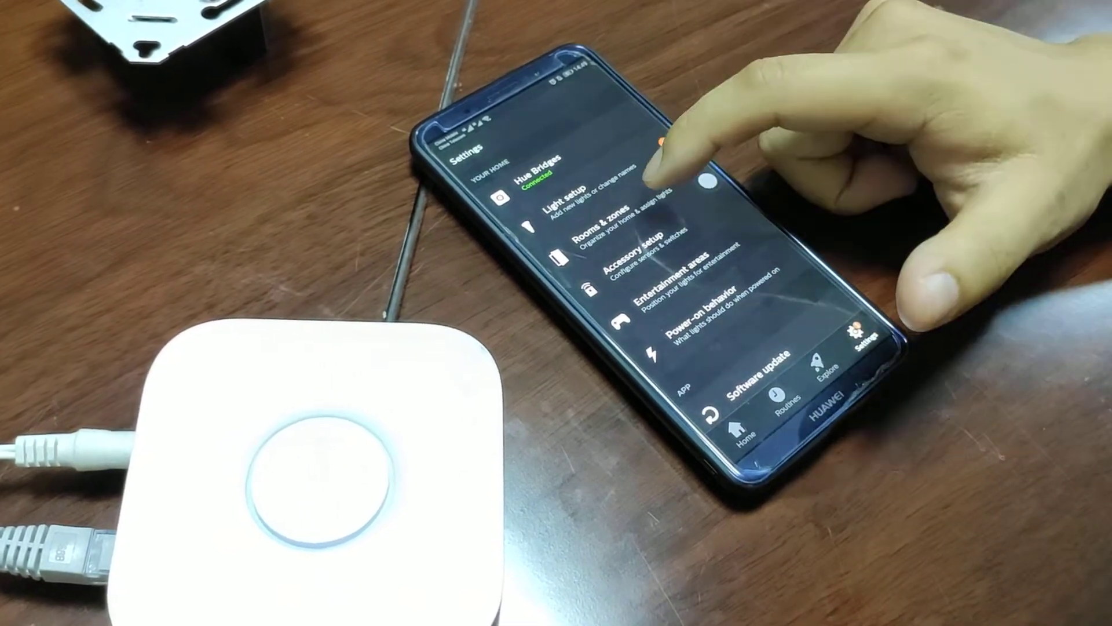
Start a new room under Rooms & zones, reaching the light selection form
left_click(617, 220)
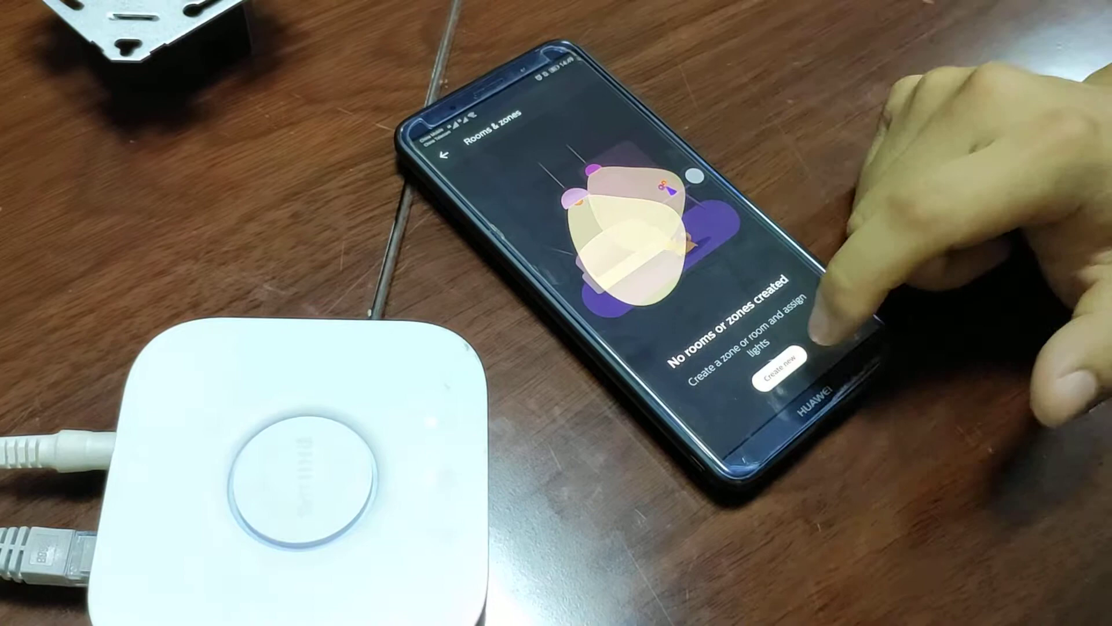
left_click(777, 373)
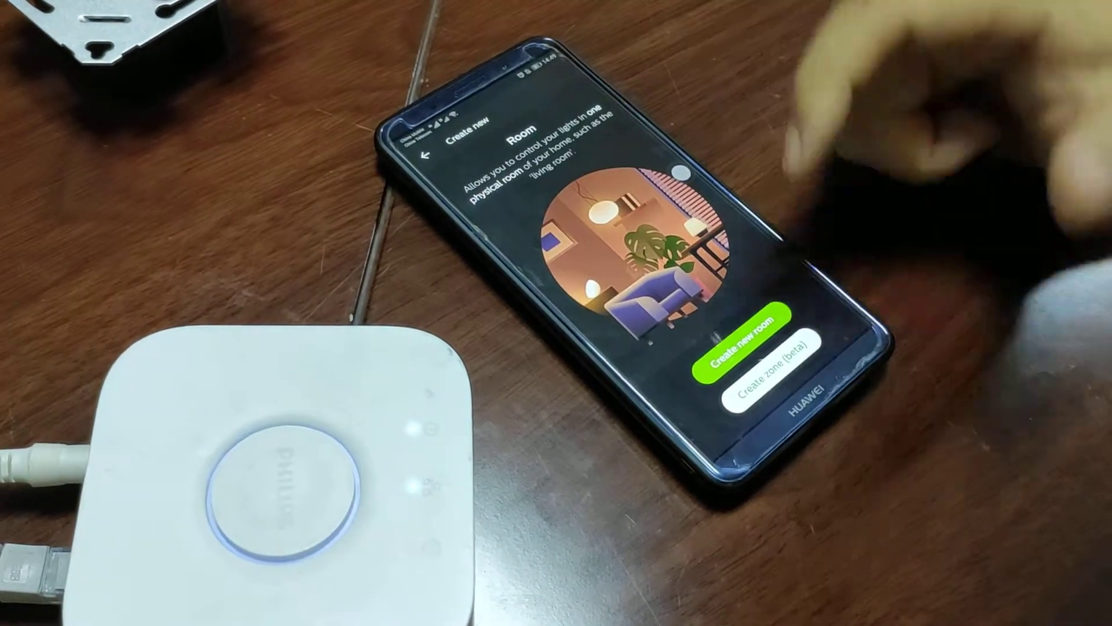
left_click(748, 336)
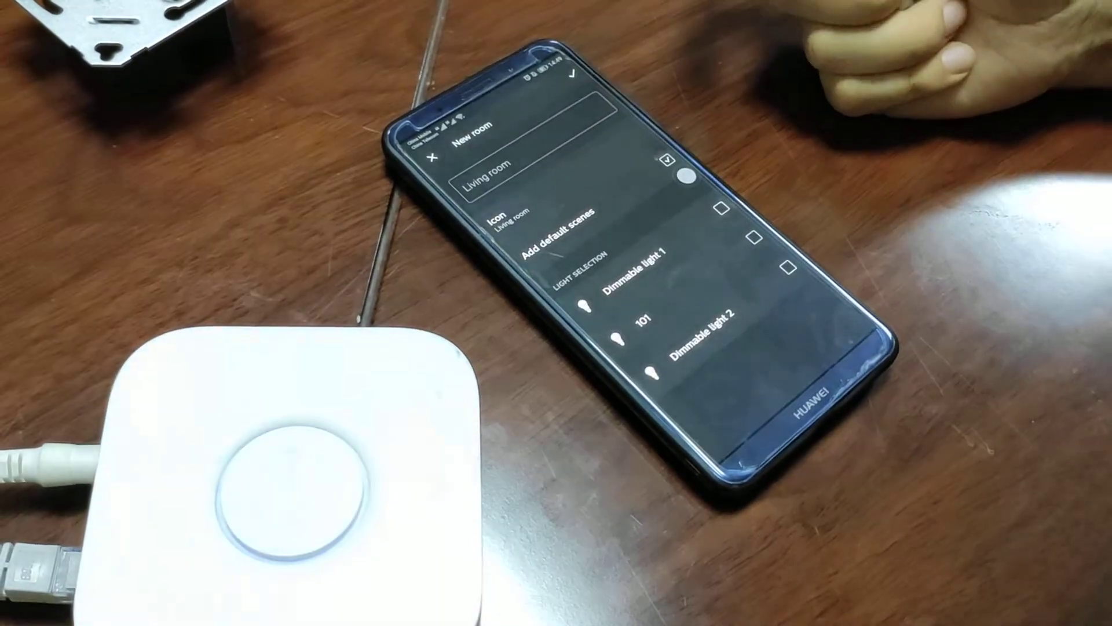